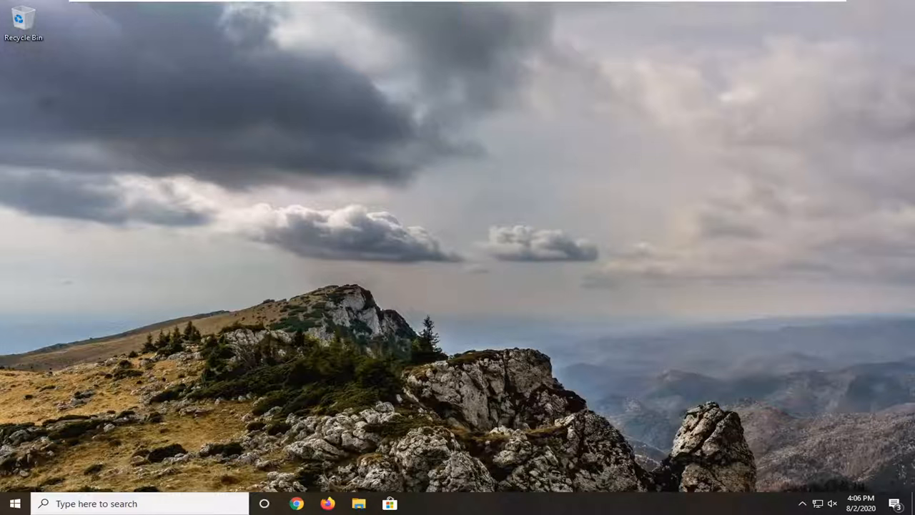
Open Settings from the Start menu and go to Ease of Access > Display
click(14, 502)
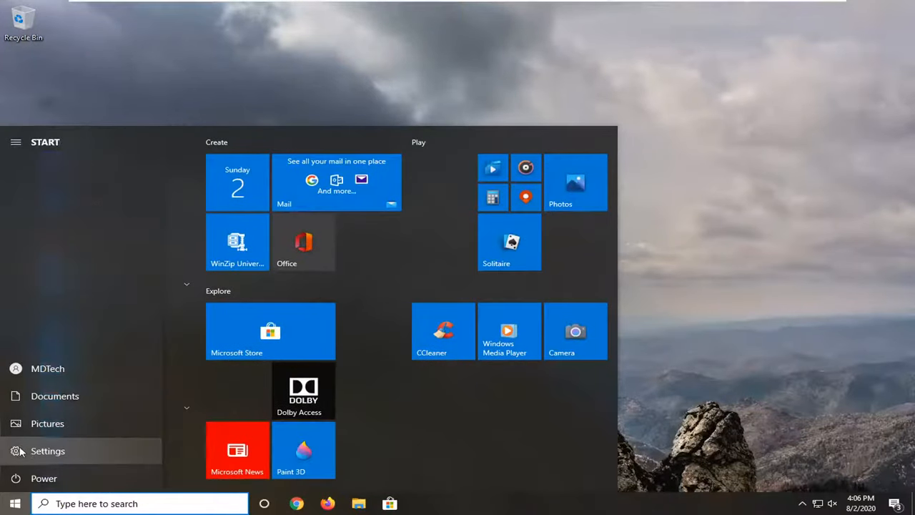
click(47, 451)
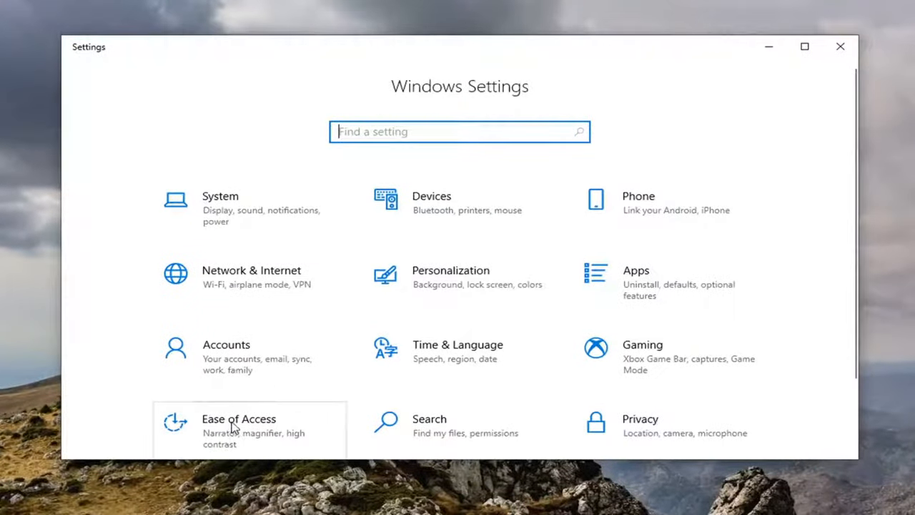
click(239, 418)
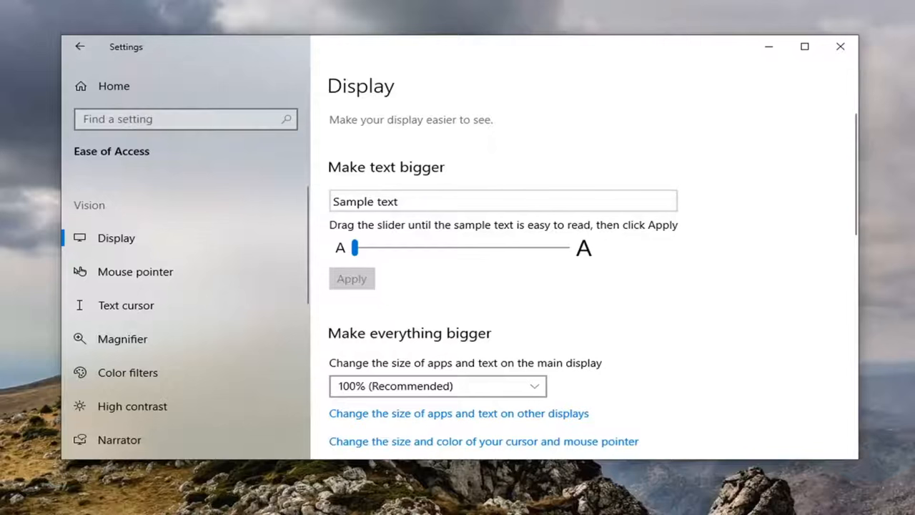
Scroll the Display page down to the Simplify and personalize Windows section
scroll(down, 3)
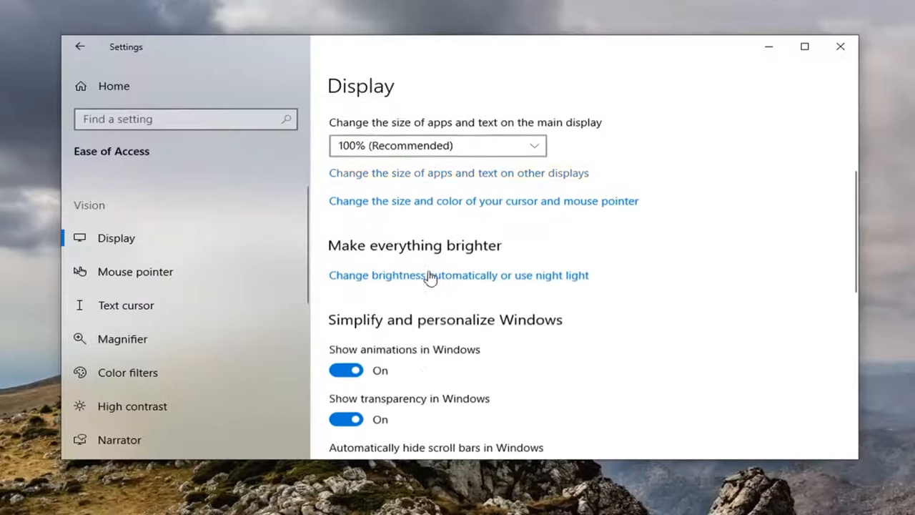
scroll(down, 3)
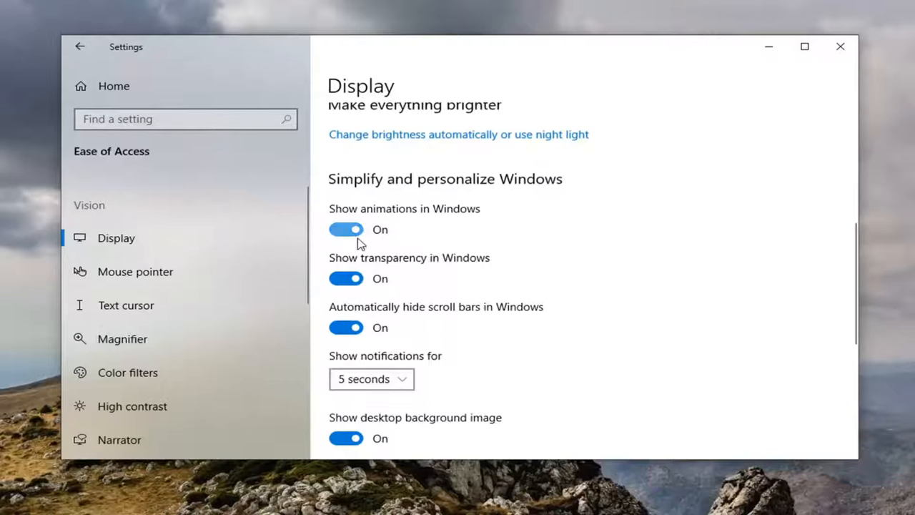
mouse_move(332, 235)
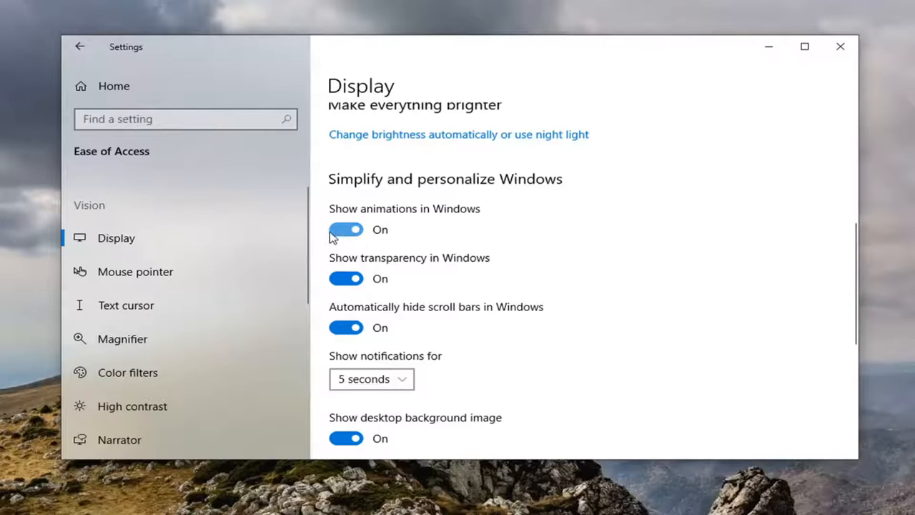
mouse_move(361, 243)
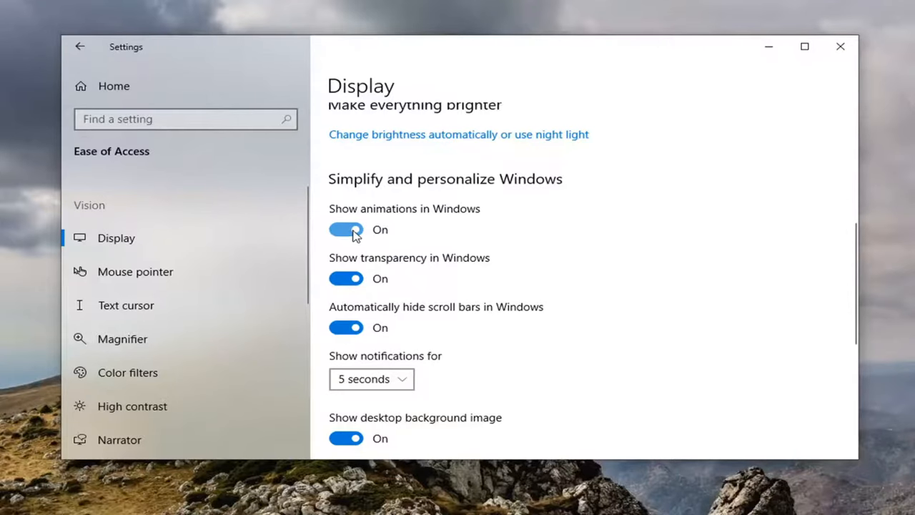
mouse_move(351, 243)
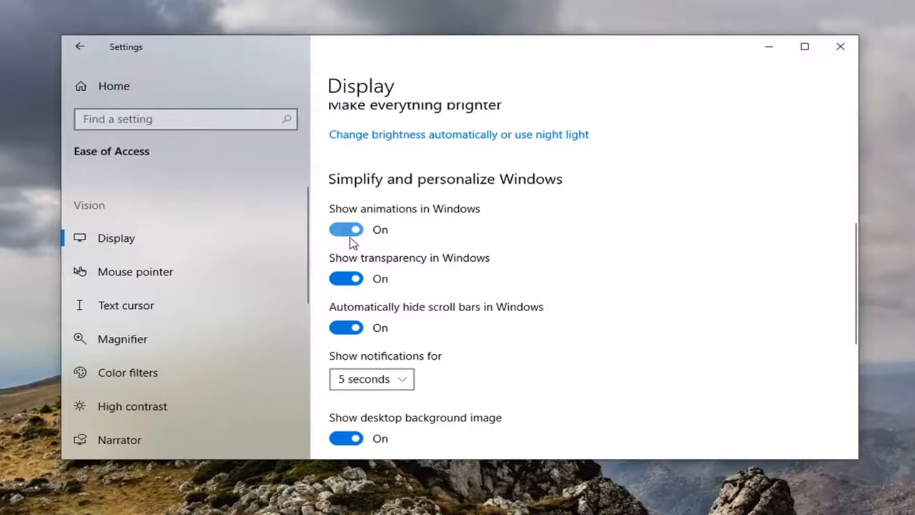
Switch Show animations in Windows Off and close the Settings window
click(346, 230)
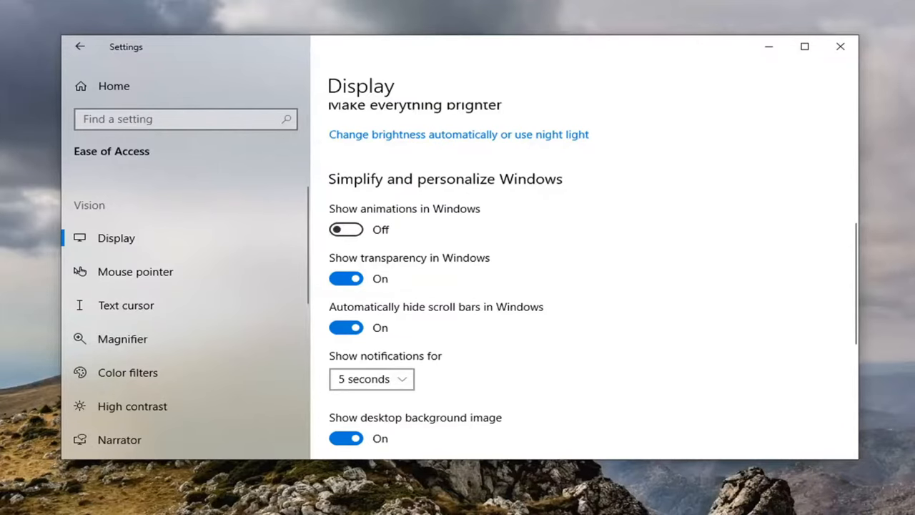
mouse_move(123, 156)
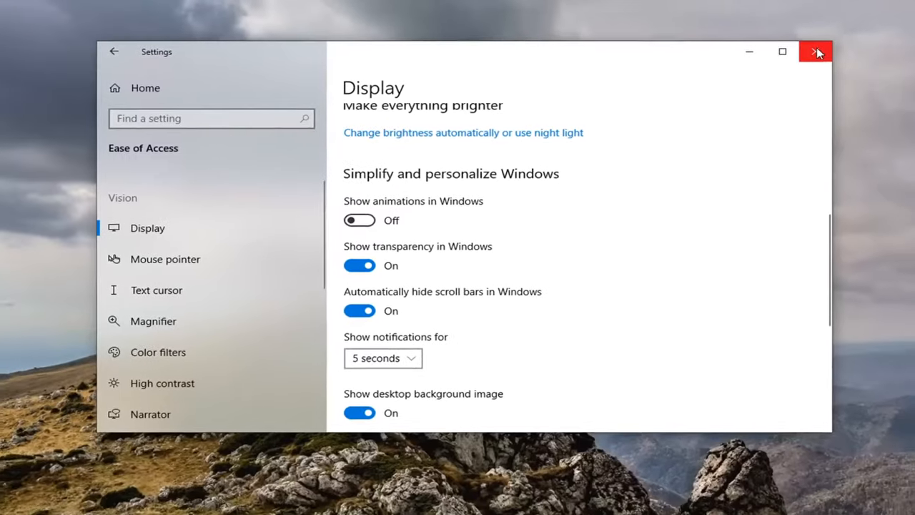
click(815, 52)
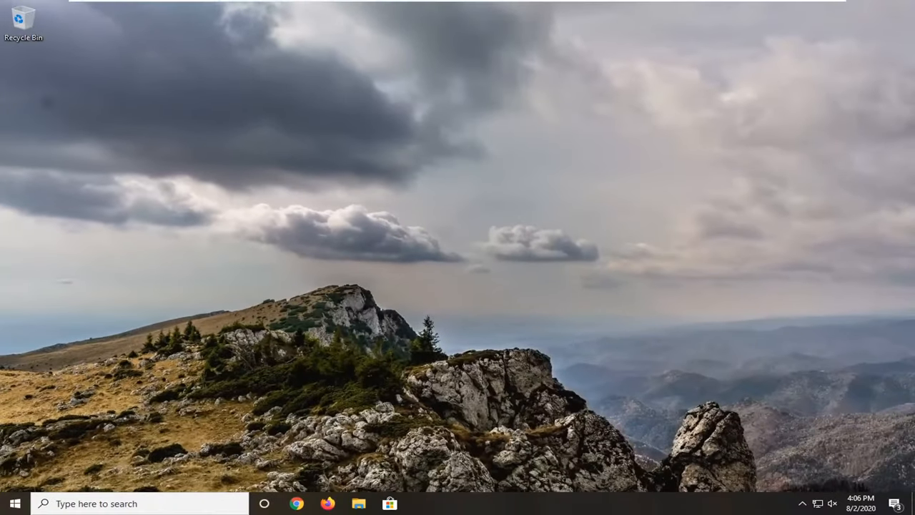